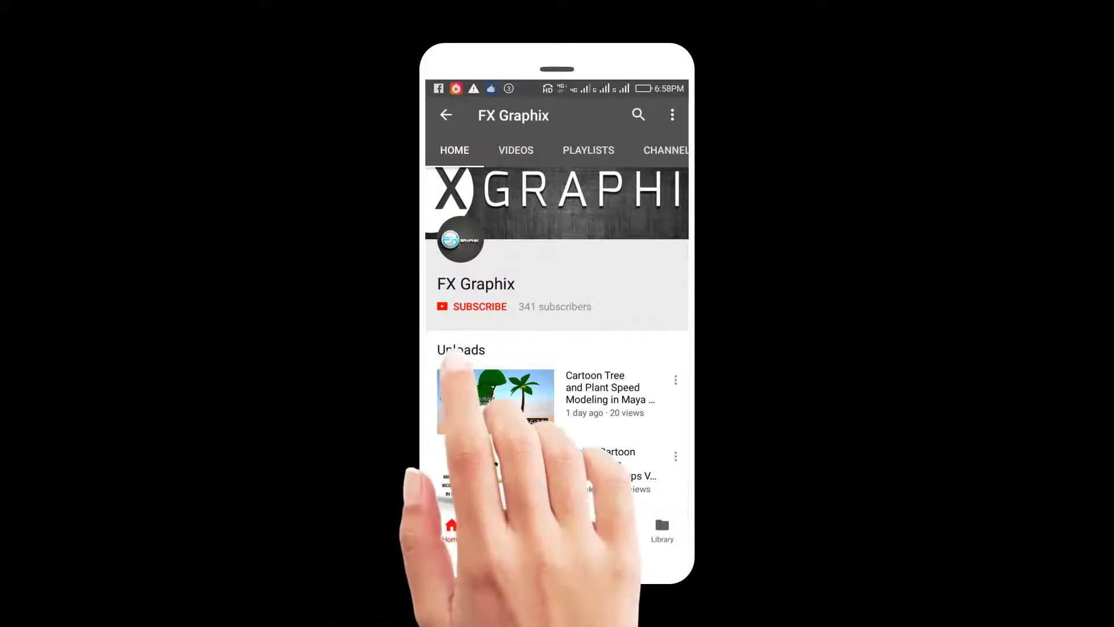
Step: Subscribe to the FX Graphix channel on YouTube
left_click(481, 307)
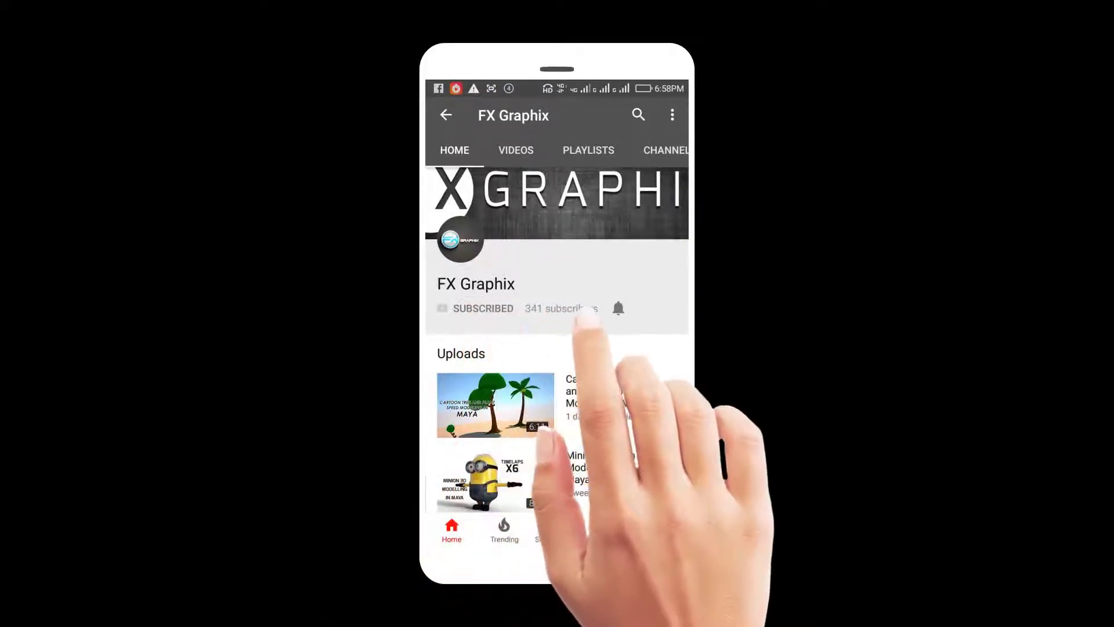
left_click(617, 309)
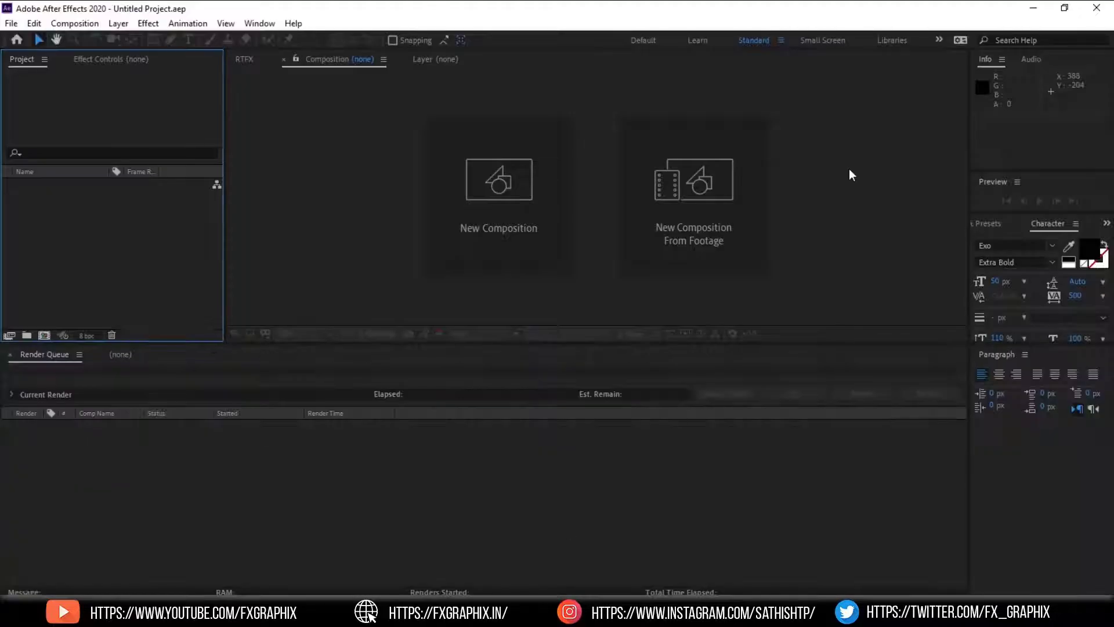
mouse_move(152, 390)
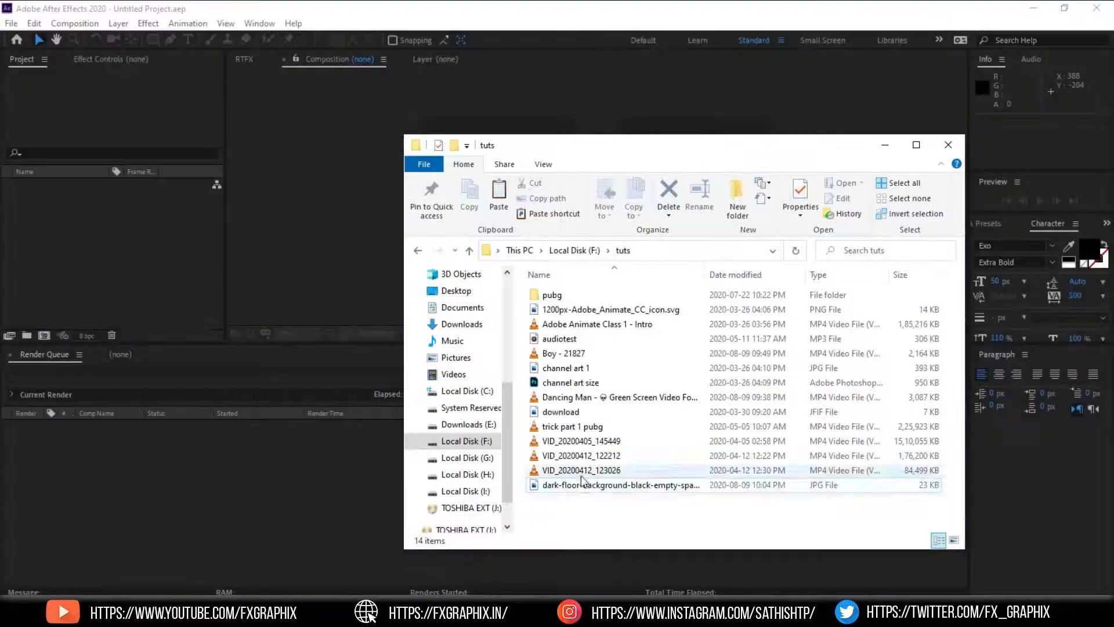
Step: Import the Dancing Man green-screen MP4 and the dark-floor JPG into the Project panel
left_click(595, 397)
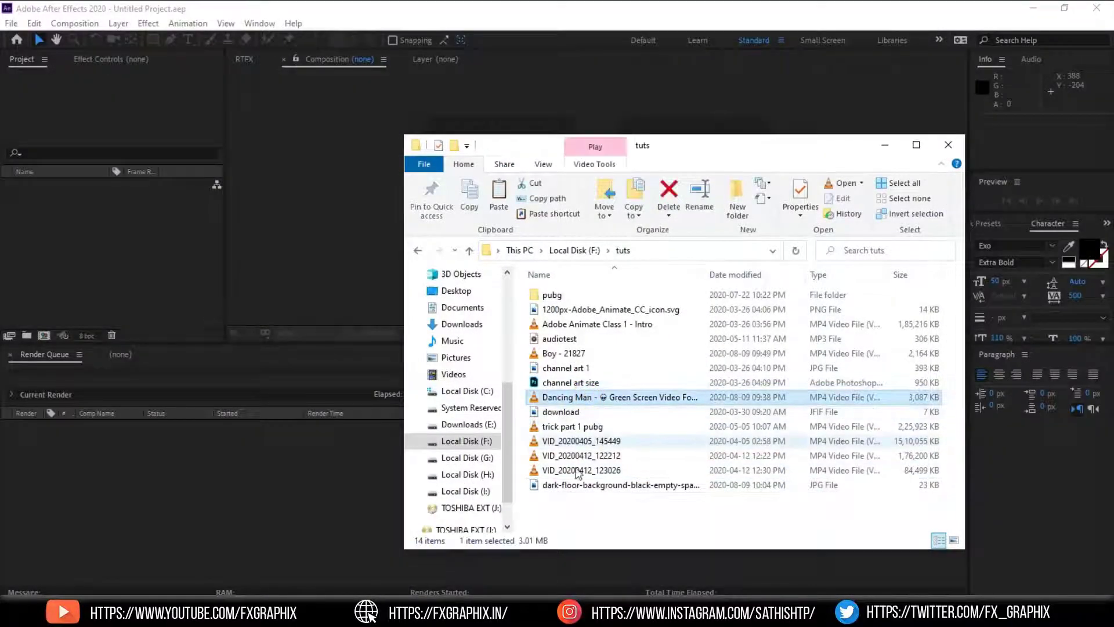
left_click(615, 485)
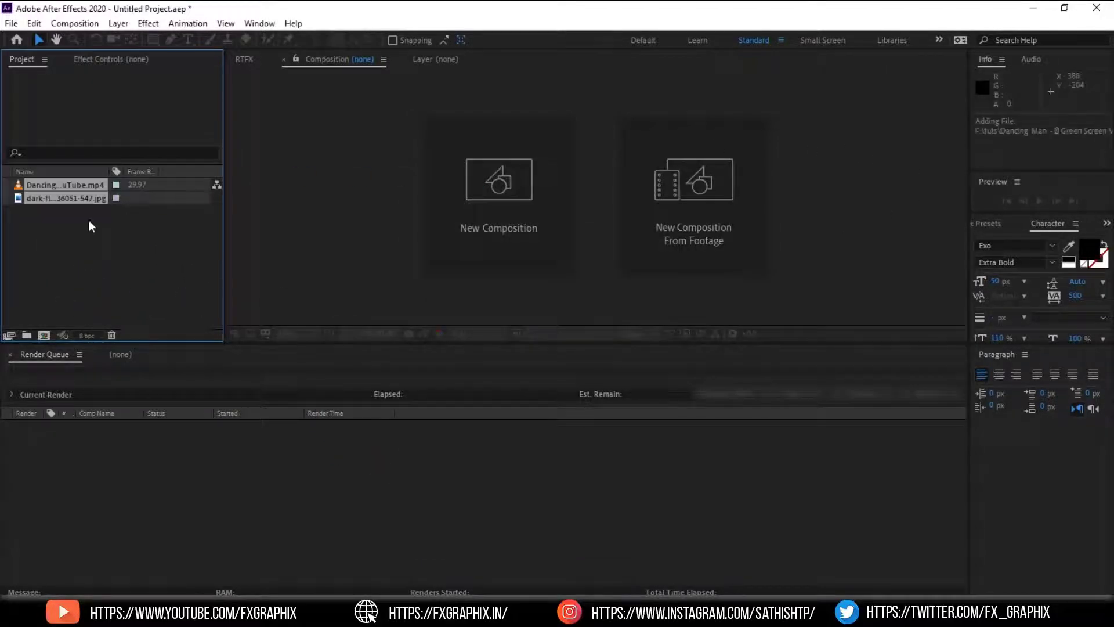
Step: Create a composition from the Dancing Man footage with the dark-floor JPG layered beneath it
left_click(63, 184)
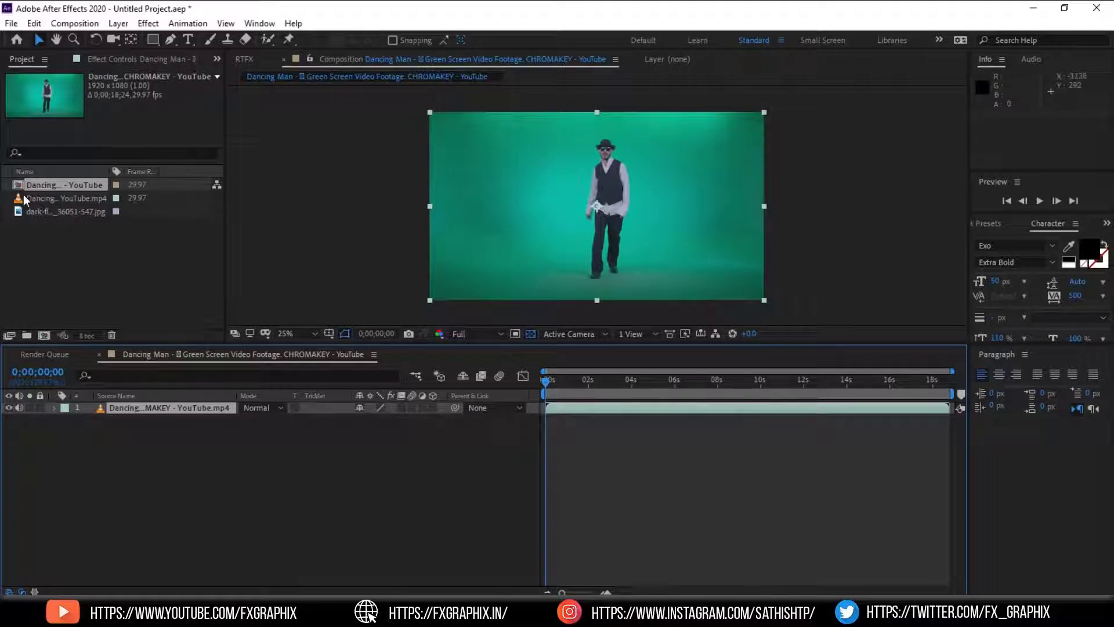
left_click(64, 211)
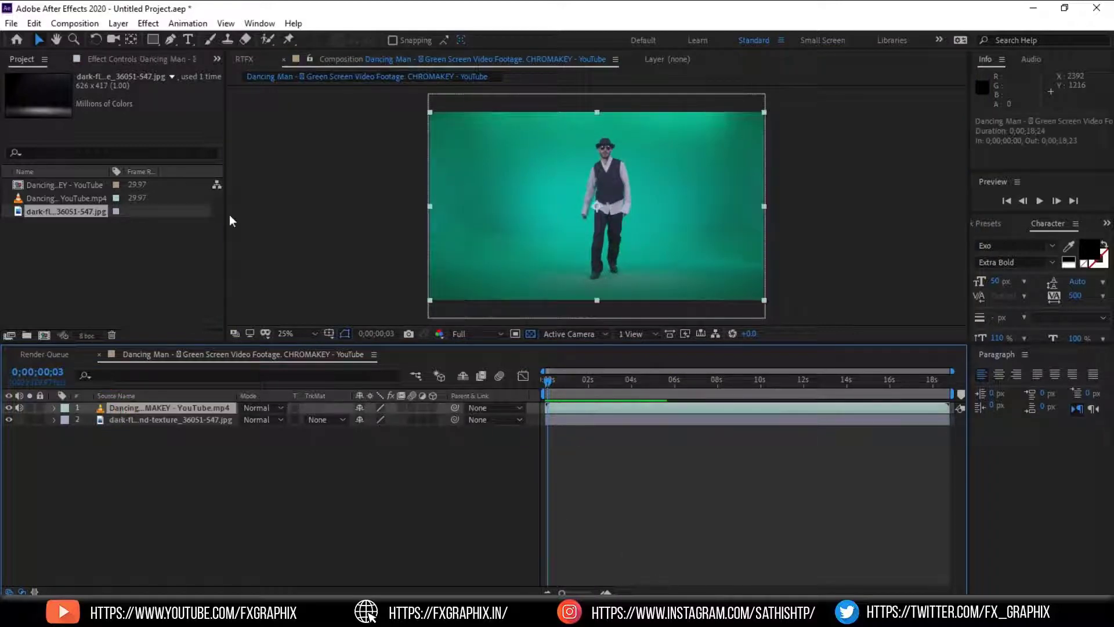
Step: Apply Keylight (1.2), sample the green backdrop as Screen Colour, then duplicate the keyed dancer layer
left_click(147, 23)
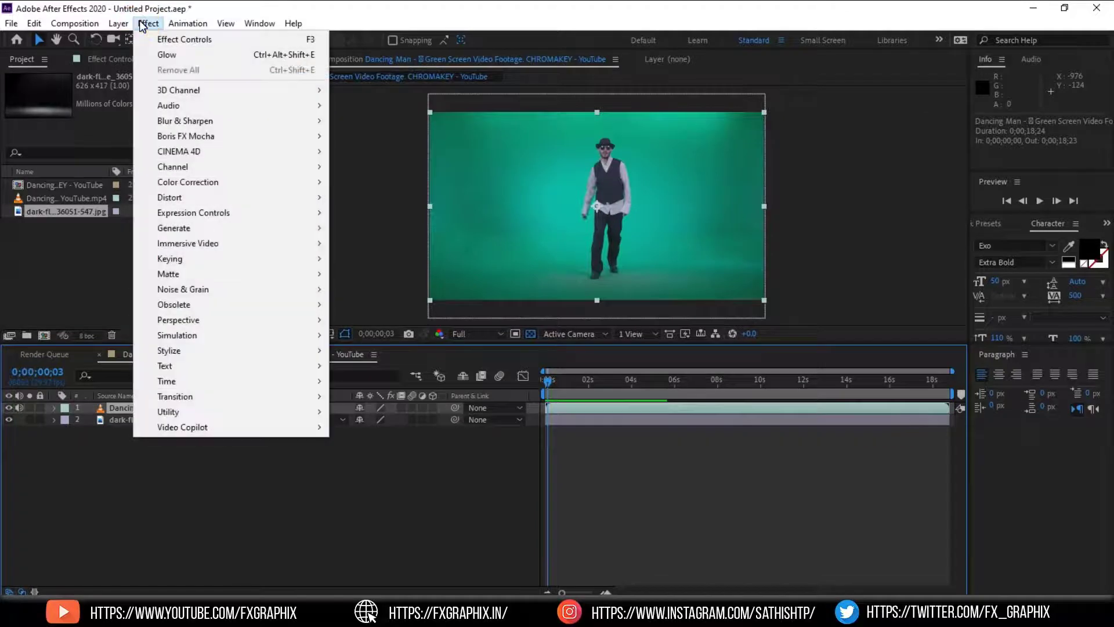
mouse_move(170, 259)
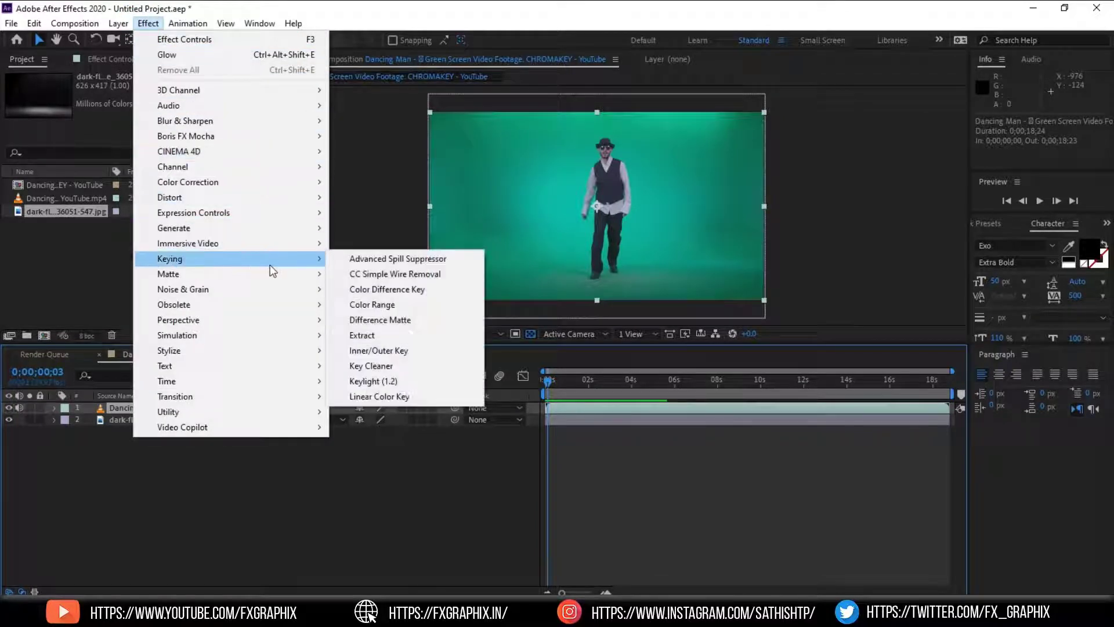
mouse_move(389, 385)
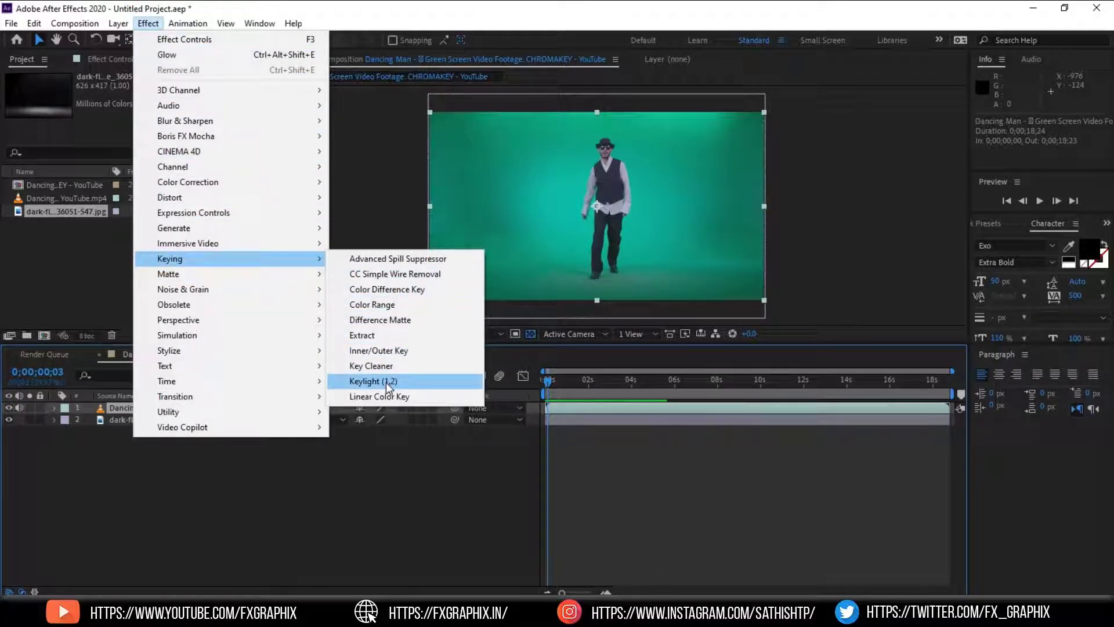
left_click(372, 381)
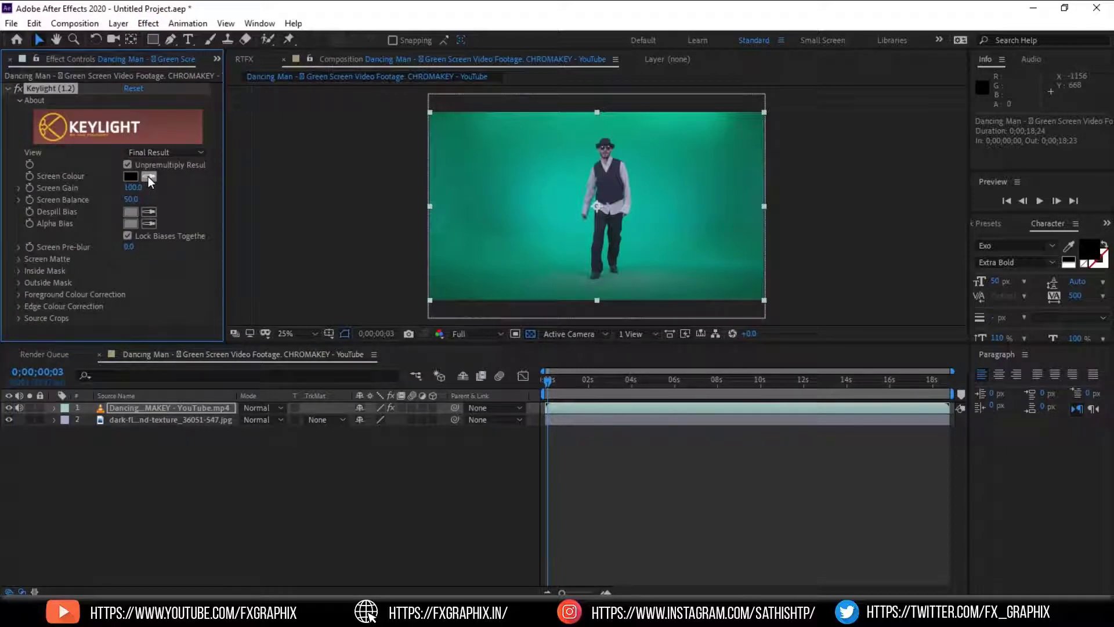
left_click(149, 177)
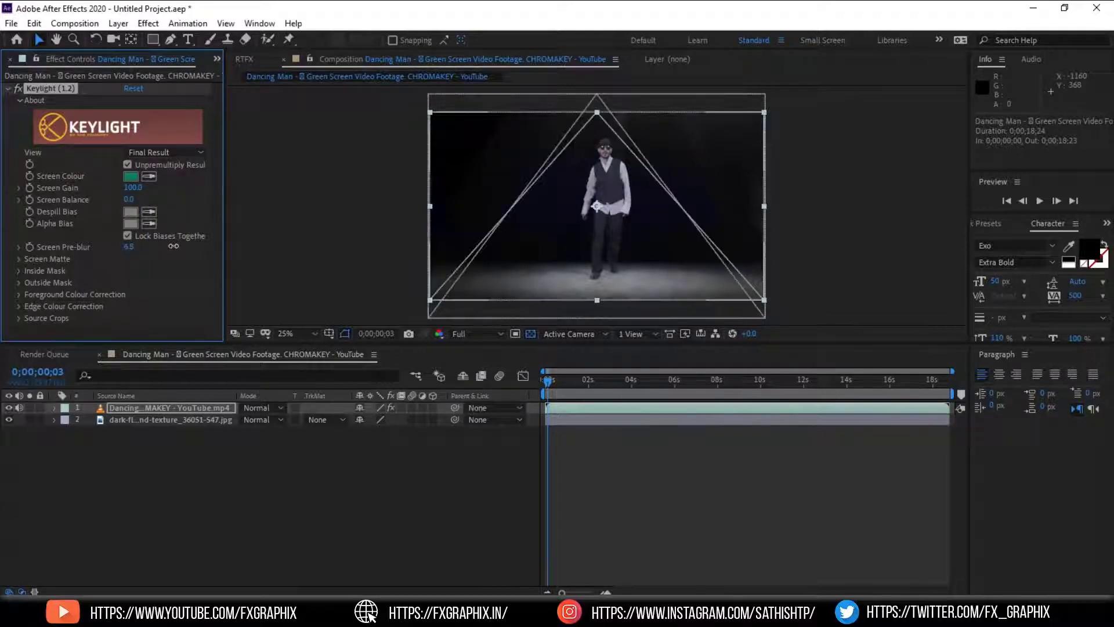
left_click_drag(547, 381, 567, 381)
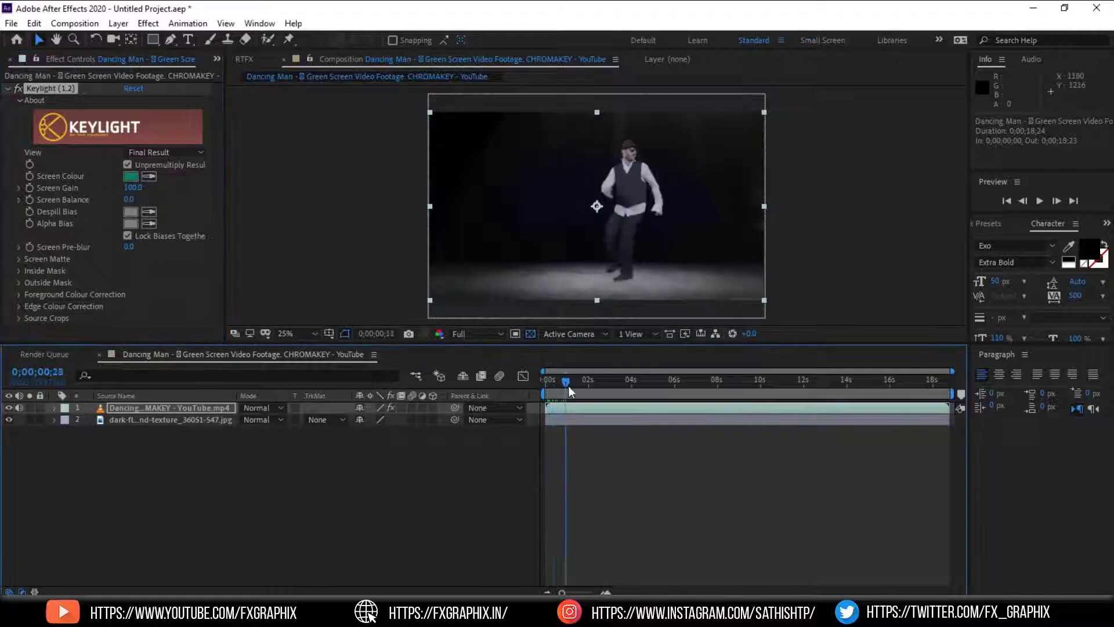
key("Space")
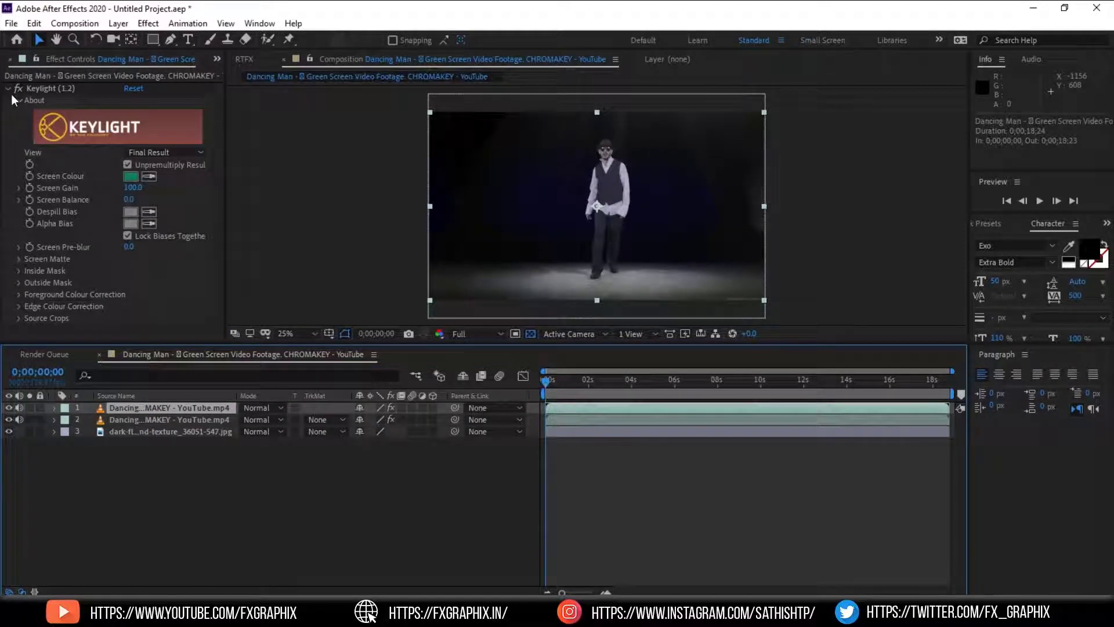
Step: Apply Find Edges to the top dancer layer with Invert enabled for a white outline on dark
left_click(7, 88)
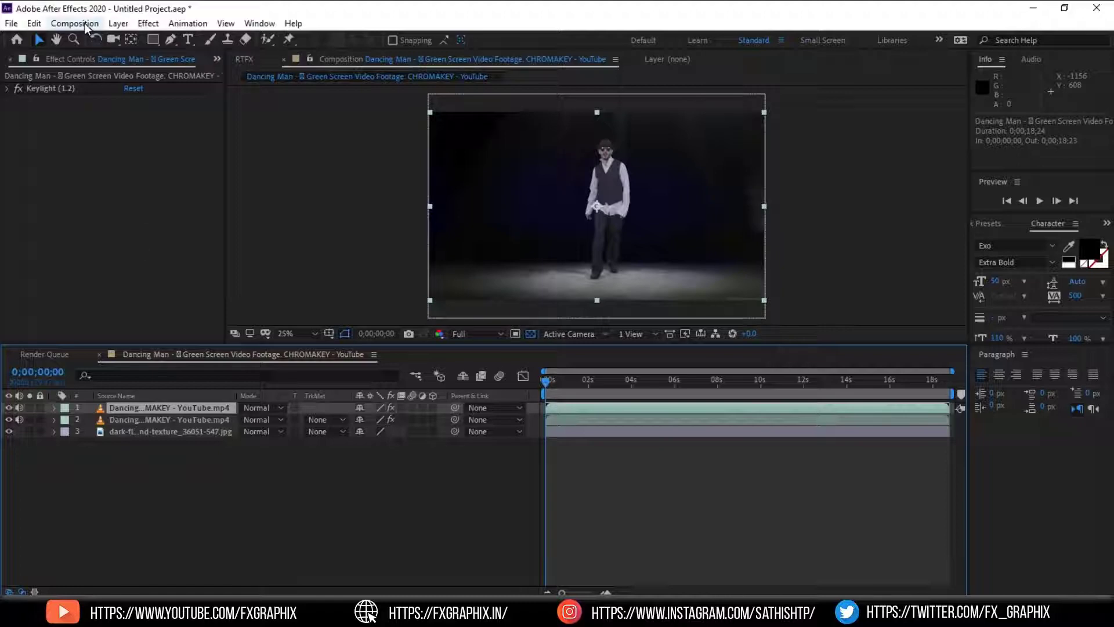
left_click(148, 23)
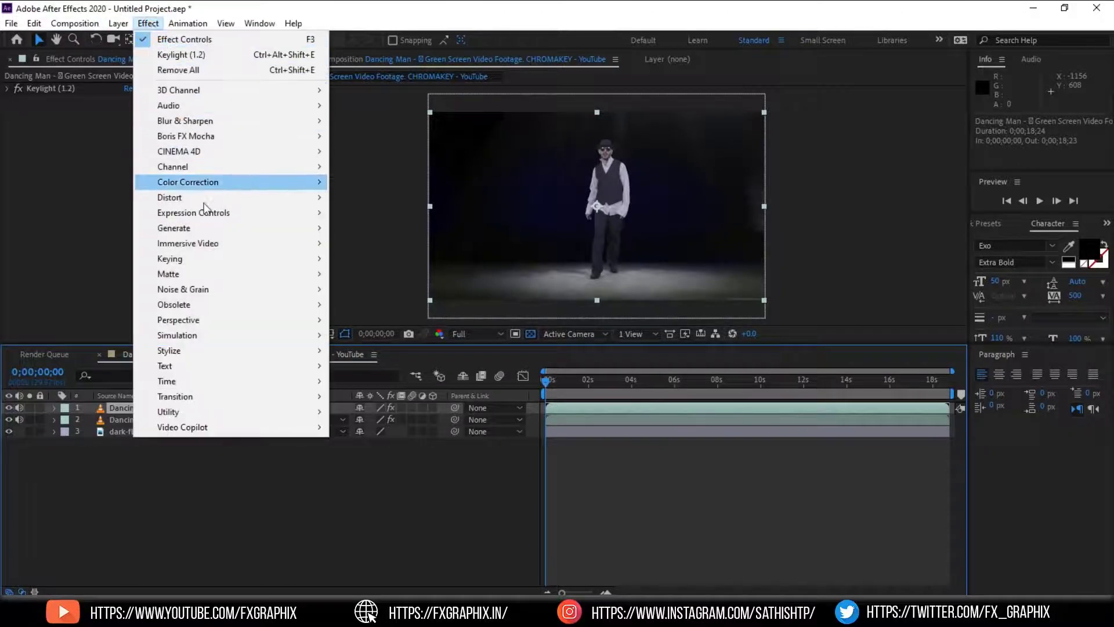
mouse_move(170, 351)
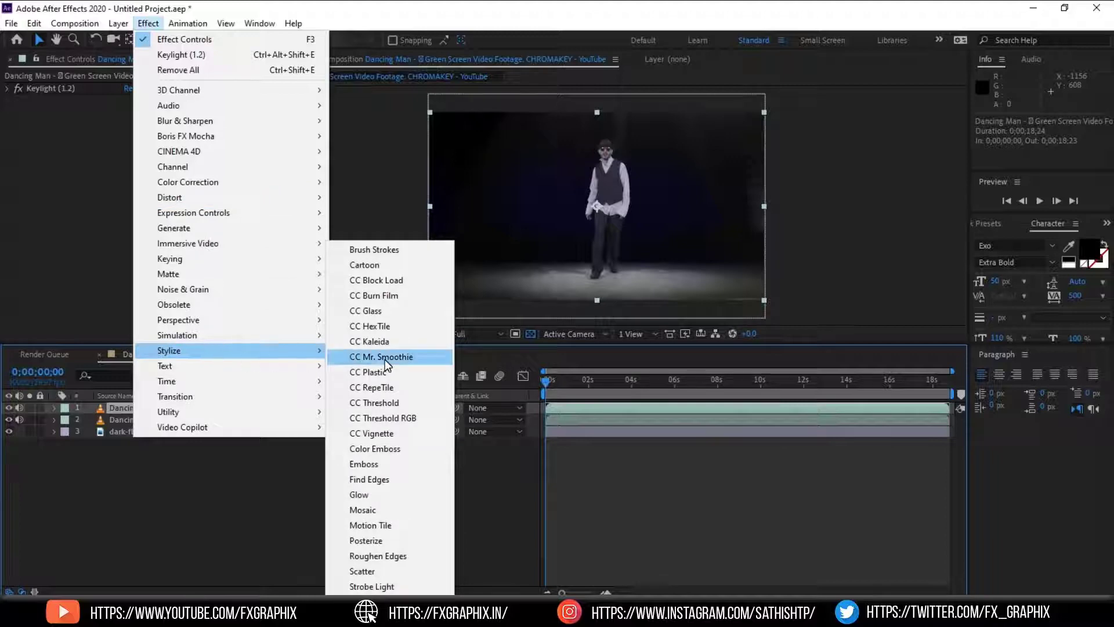
left_click(369, 480)
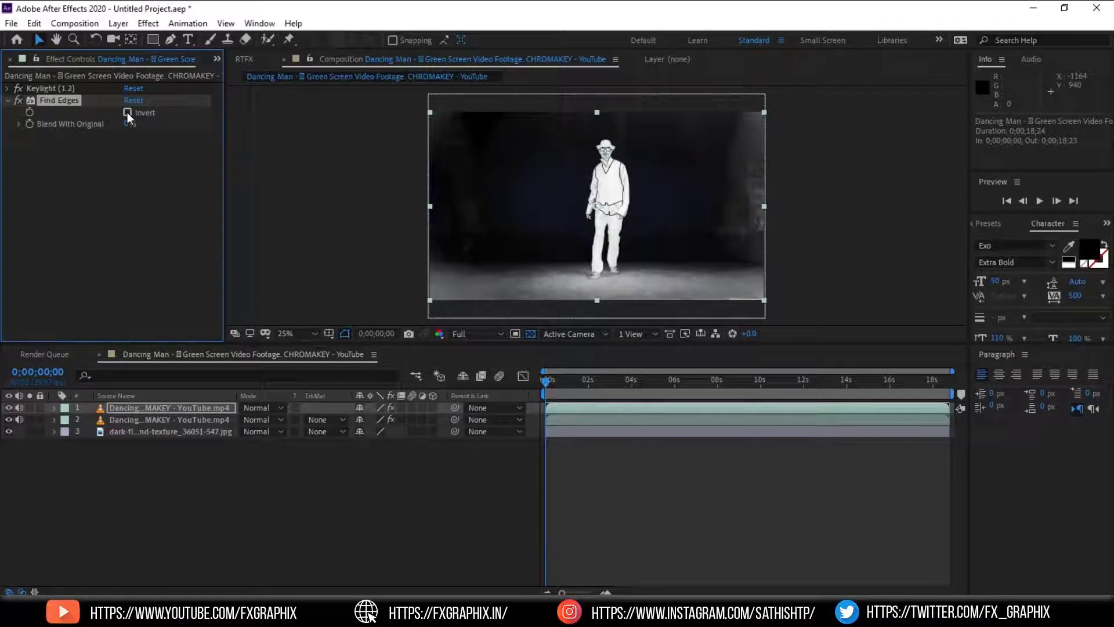
left_click(128, 112)
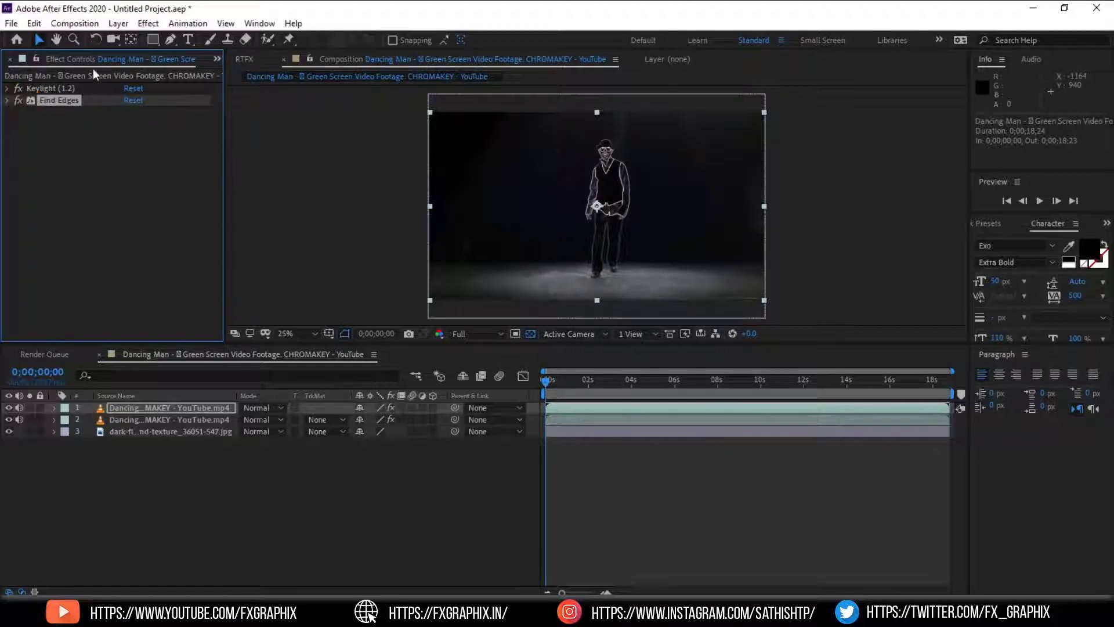
Step: Apply the Stylize > Glow effect to the edge-outline dancer layer
left_click(148, 23)
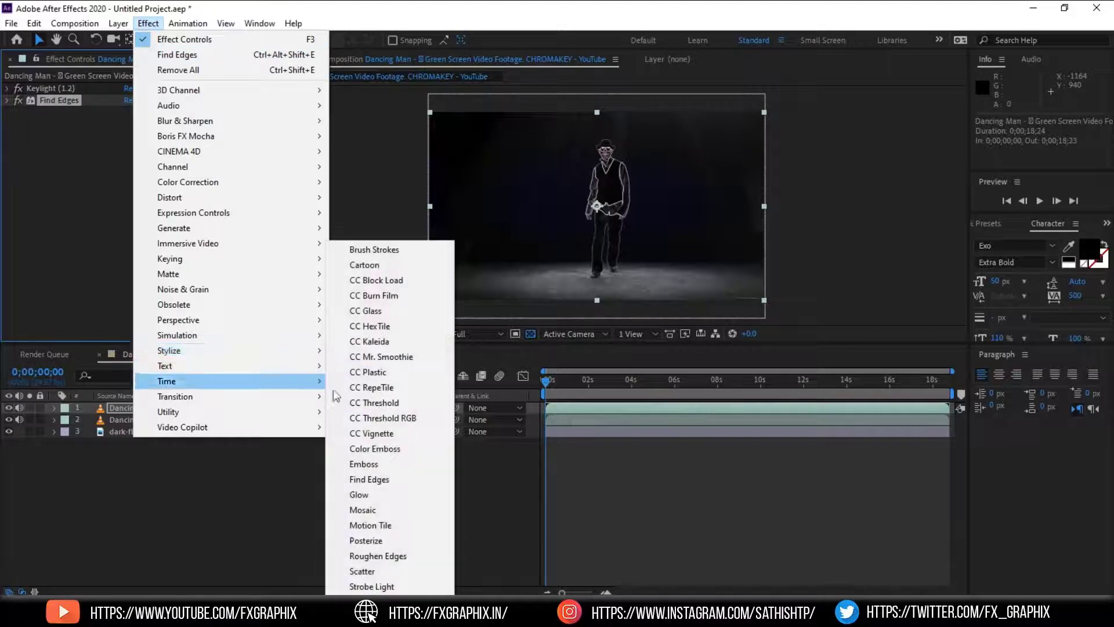
mouse_move(383, 494)
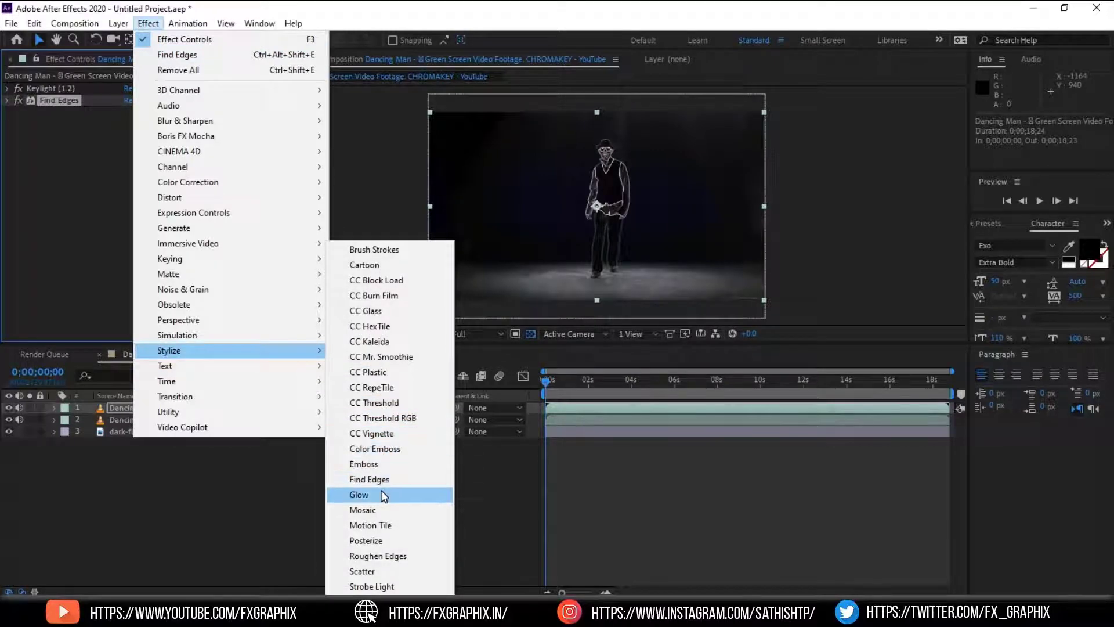
left_click(360, 494)
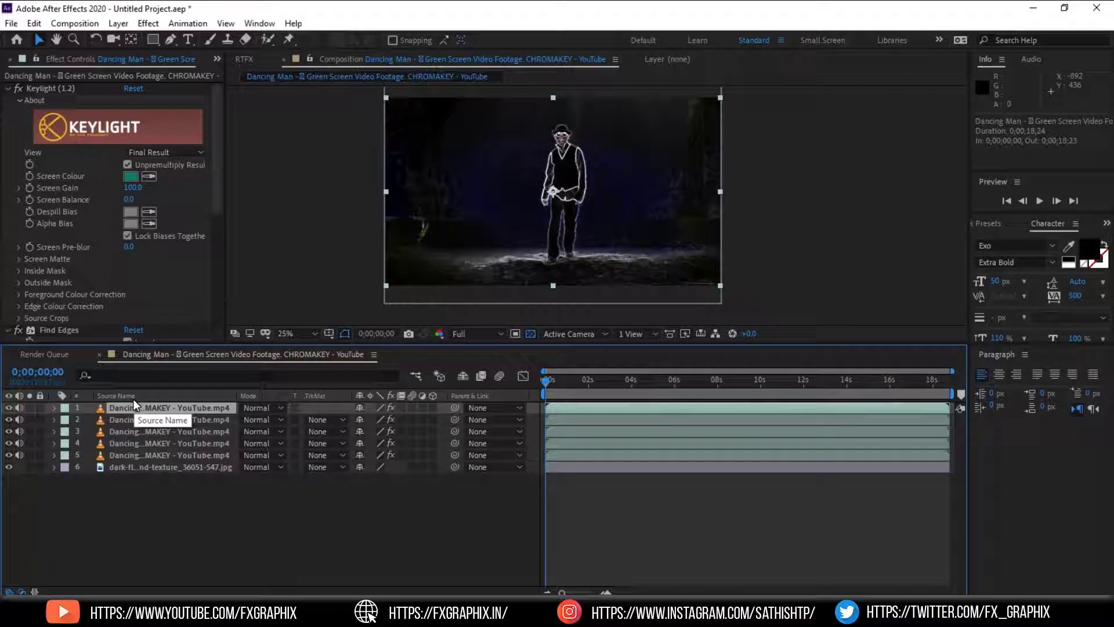
Step: Pre-compose the four glowing outline layers into Pre-comp 1
left_click(138, 443)
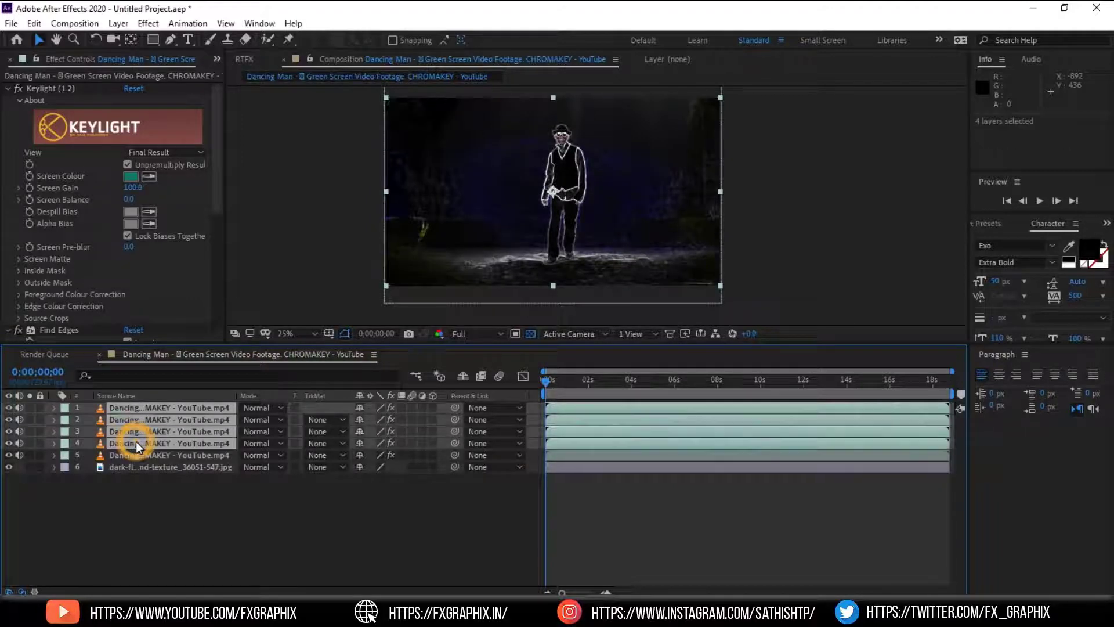
right_click(139, 443)
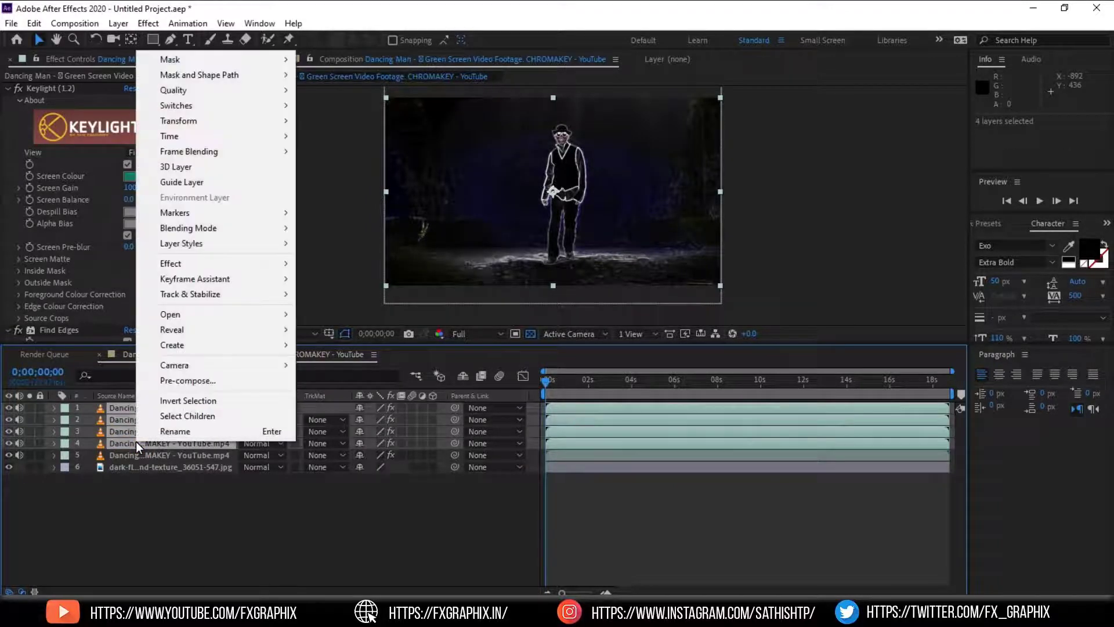
left_click(188, 380)
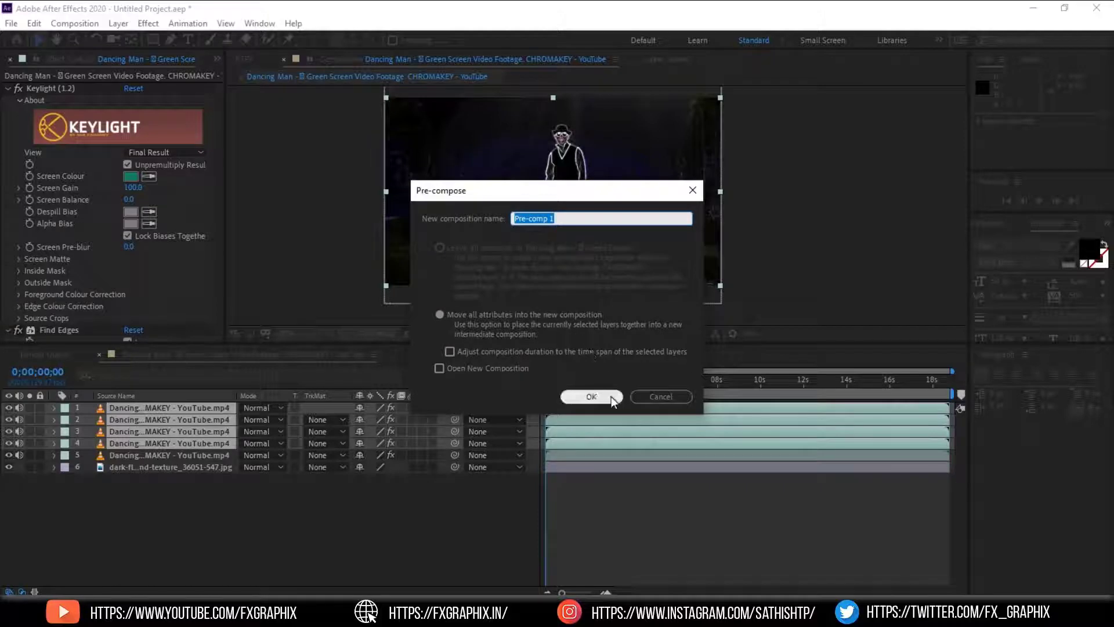
left_click(591, 397)
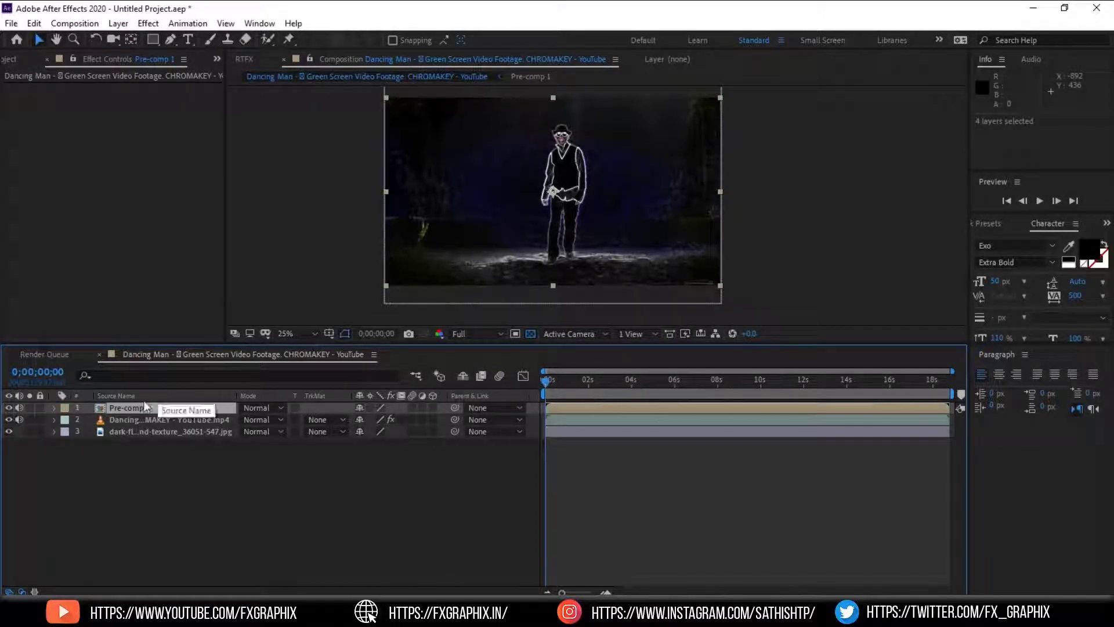
Step: Enter the Pre-comp 1 composition to view its nested layers
left_click(127, 408)
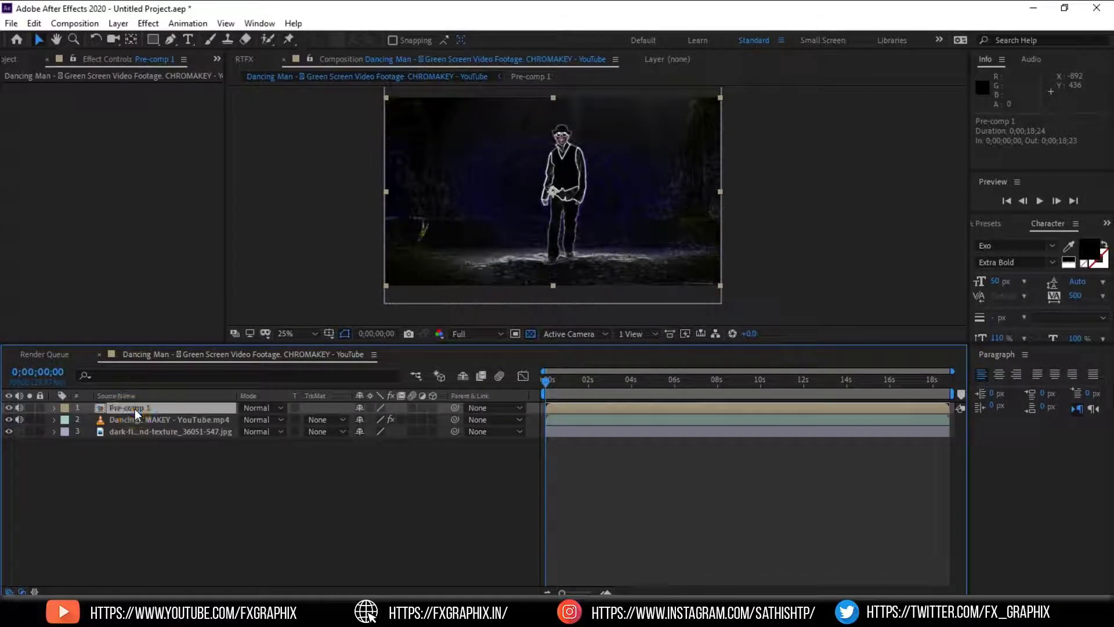
double_click(128, 408)
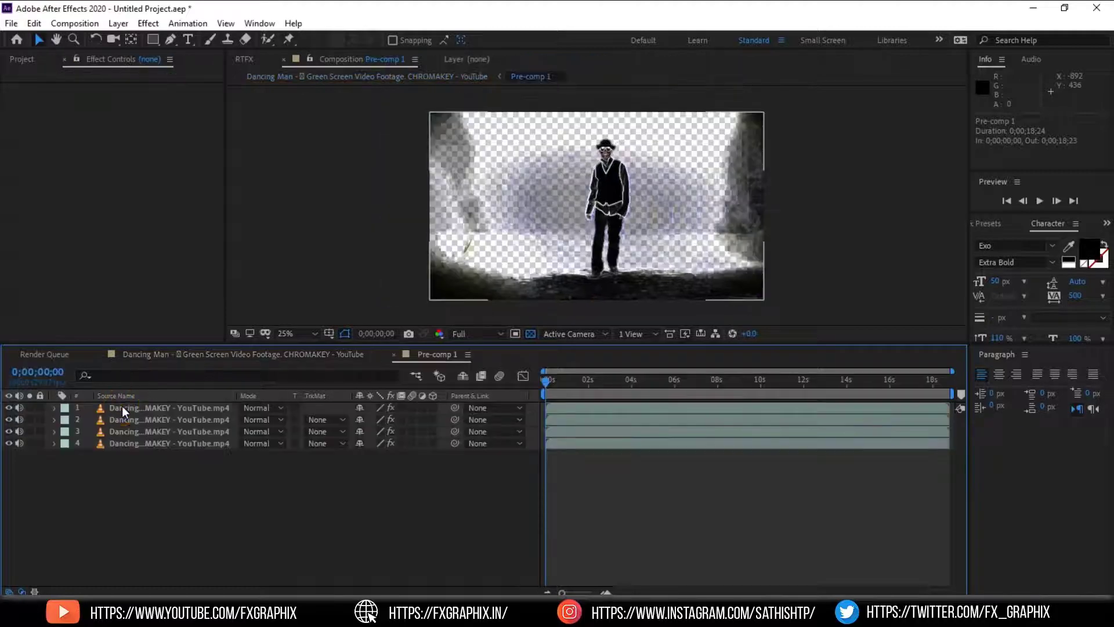
Step: Switch back to the main Dancing Man composition in the timeline
left_click(168, 409)
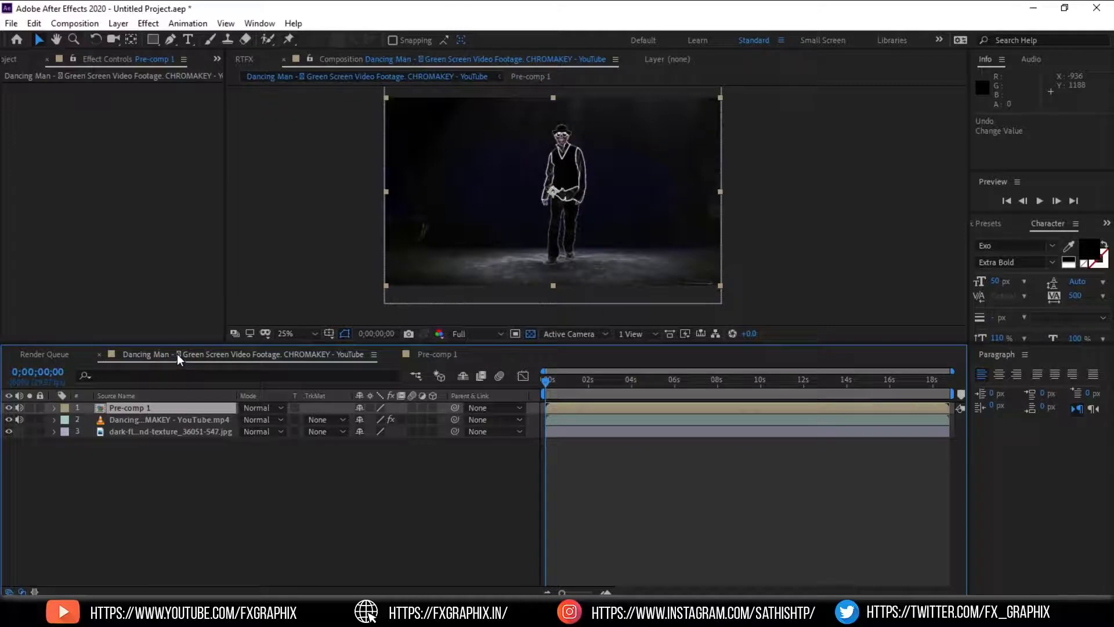
Step: Set Pre-comp 1's blending mode to Screen
left_click(258, 407)
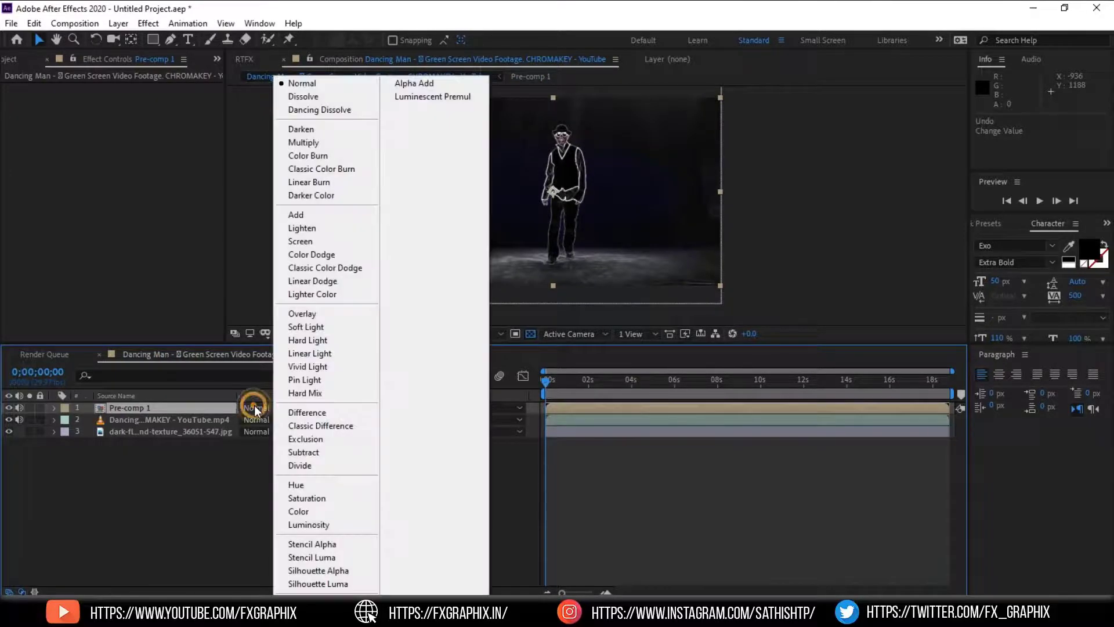
mouse_move(309, 242)
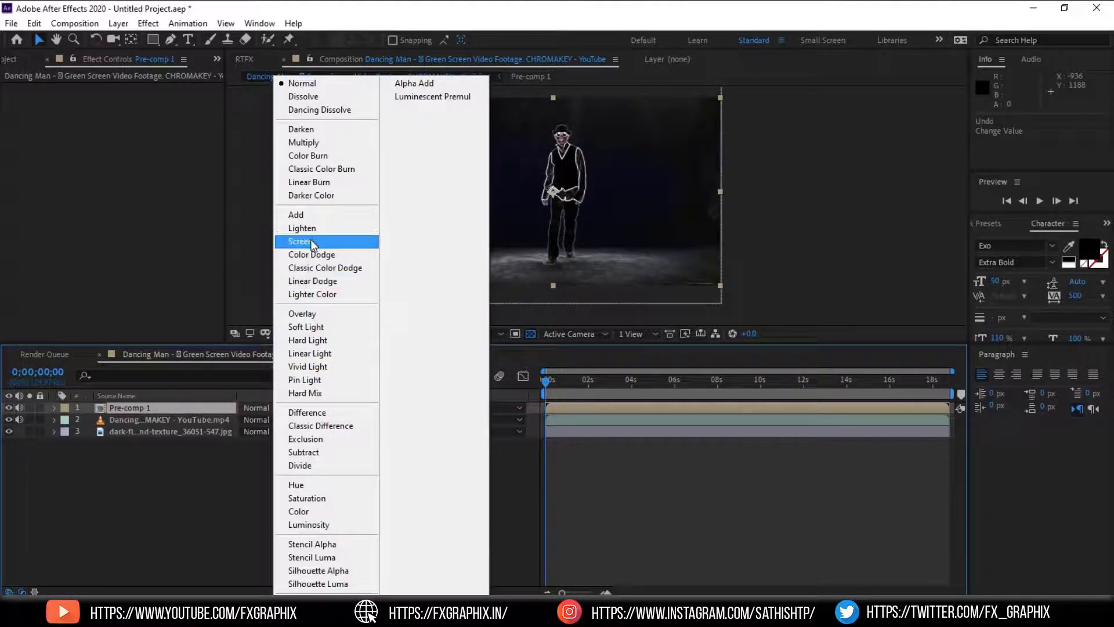
left_click(302, 241)
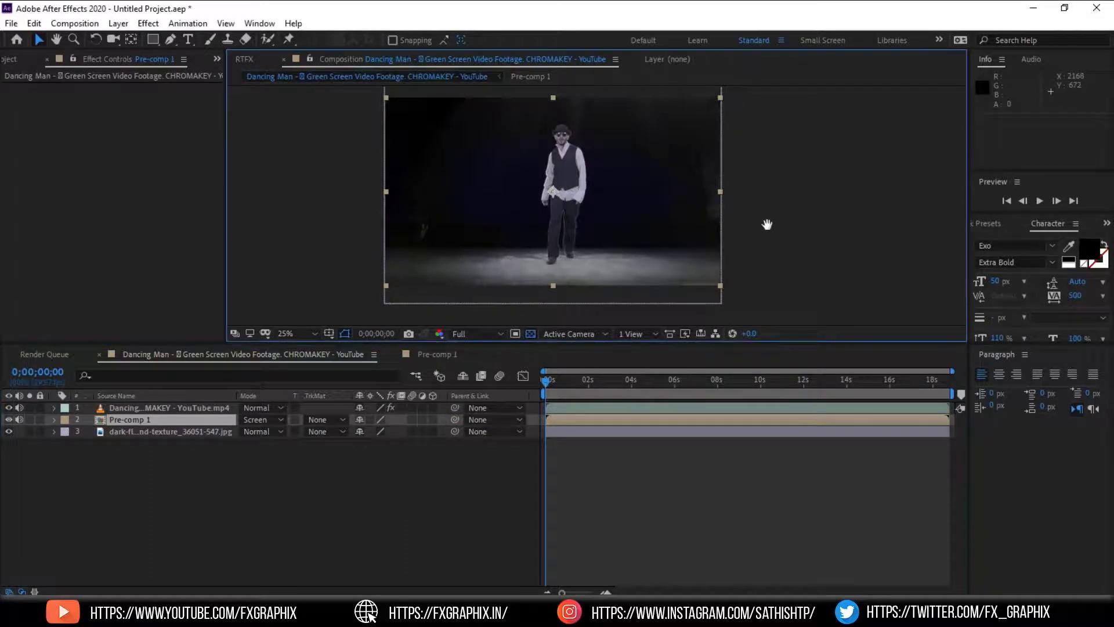
Step: Recenter the viewer and start playback of the finished composite
left_click_drag(767, 224, 853, 241)
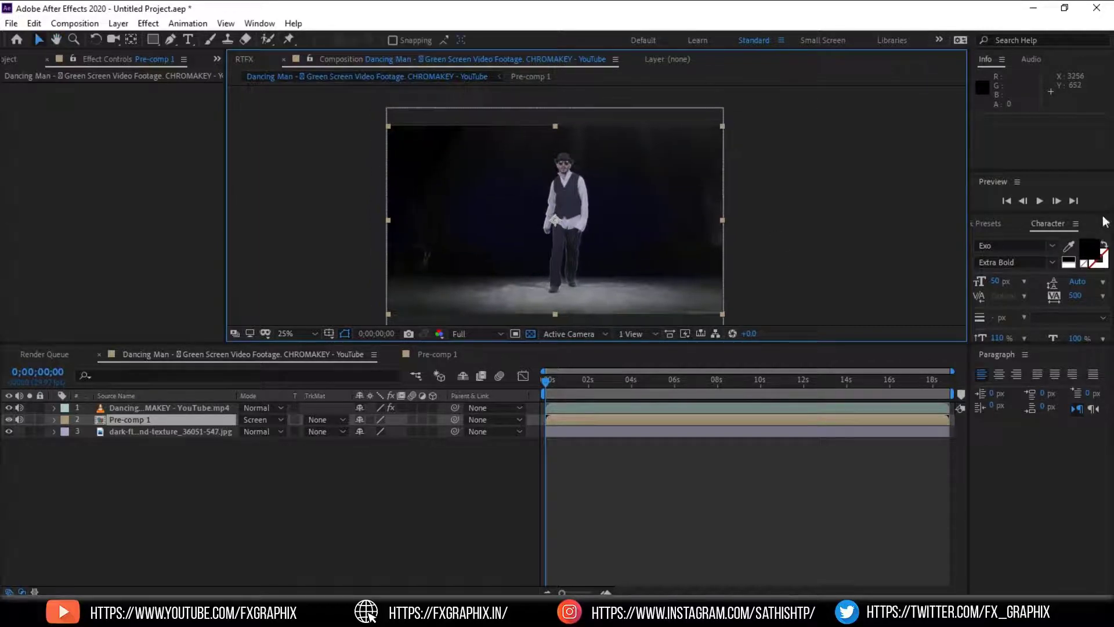
left_click(1039, 200)
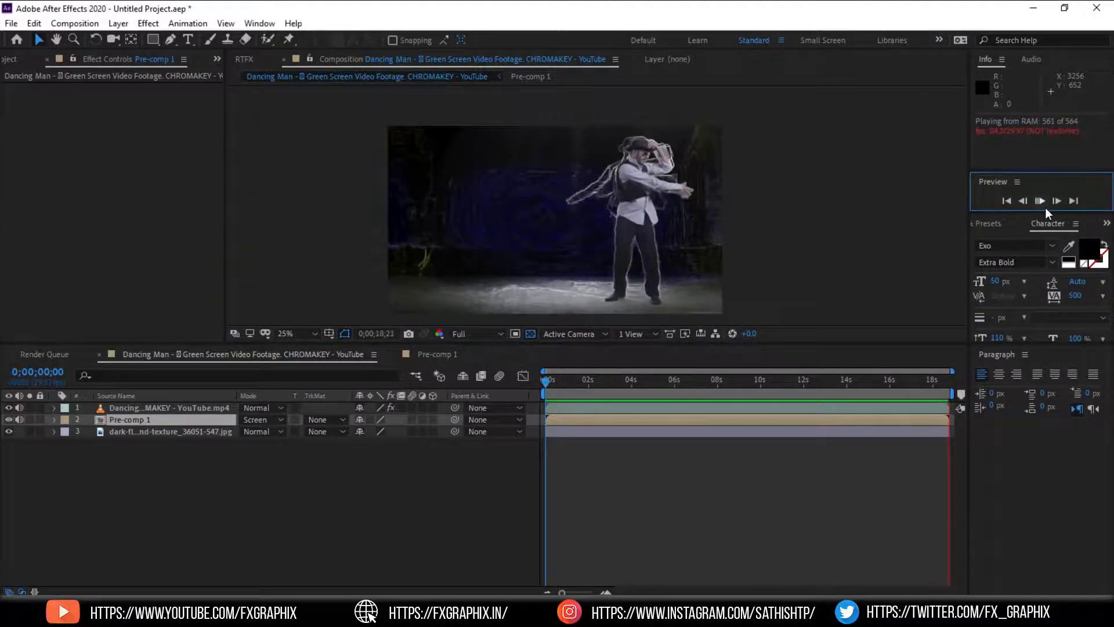